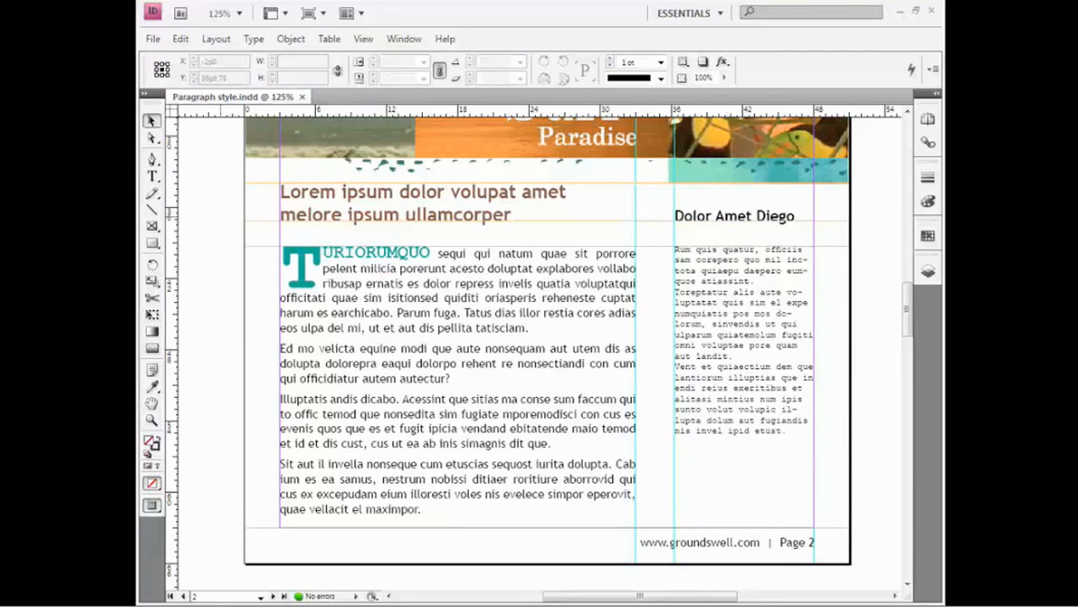
mouse_move(223, 220)
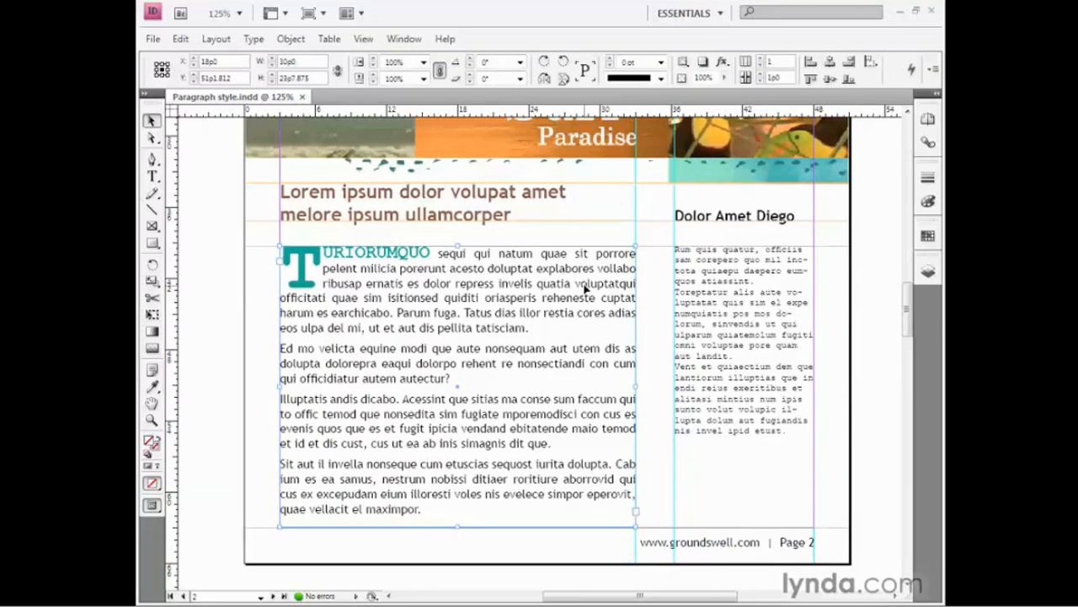
mouse_move(654, 312)
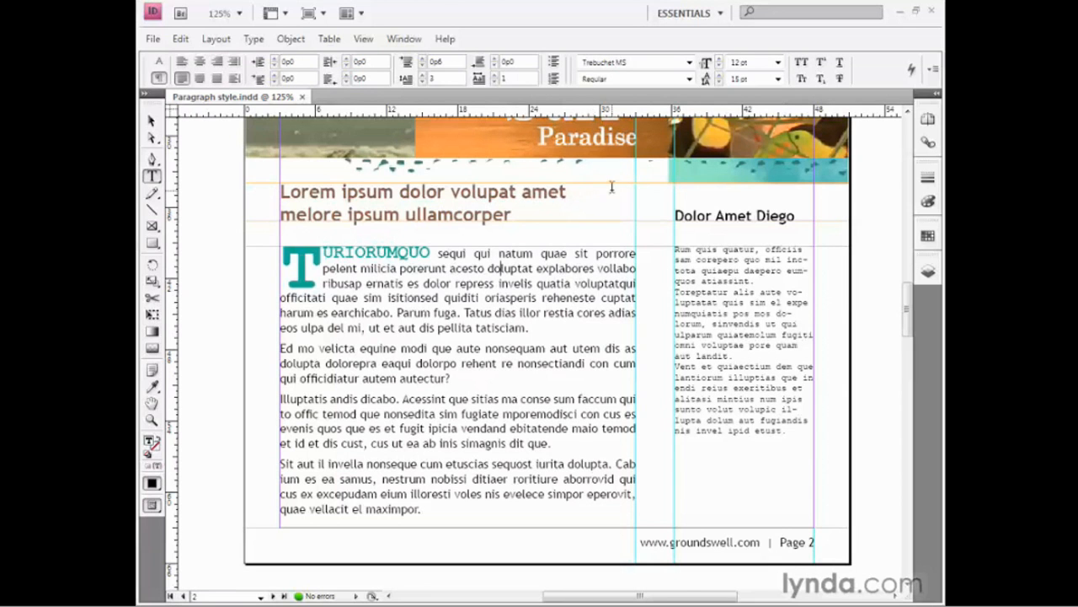
mouse_move(649, 52)
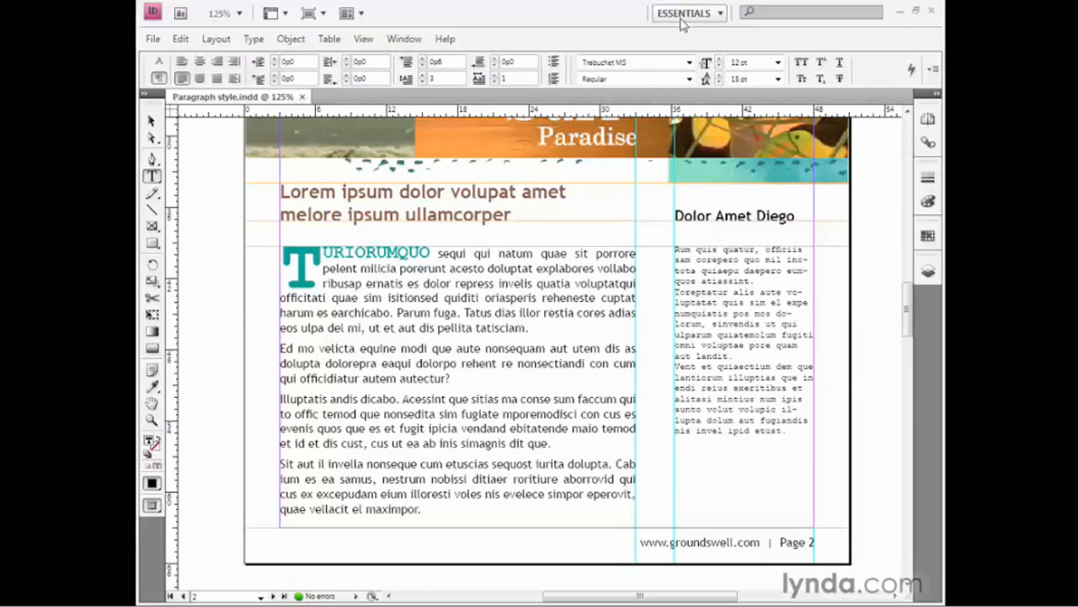
Switch to the Advanced workspace and show the Paragraph Styles panel via the Type menu
left_click(684, 12)
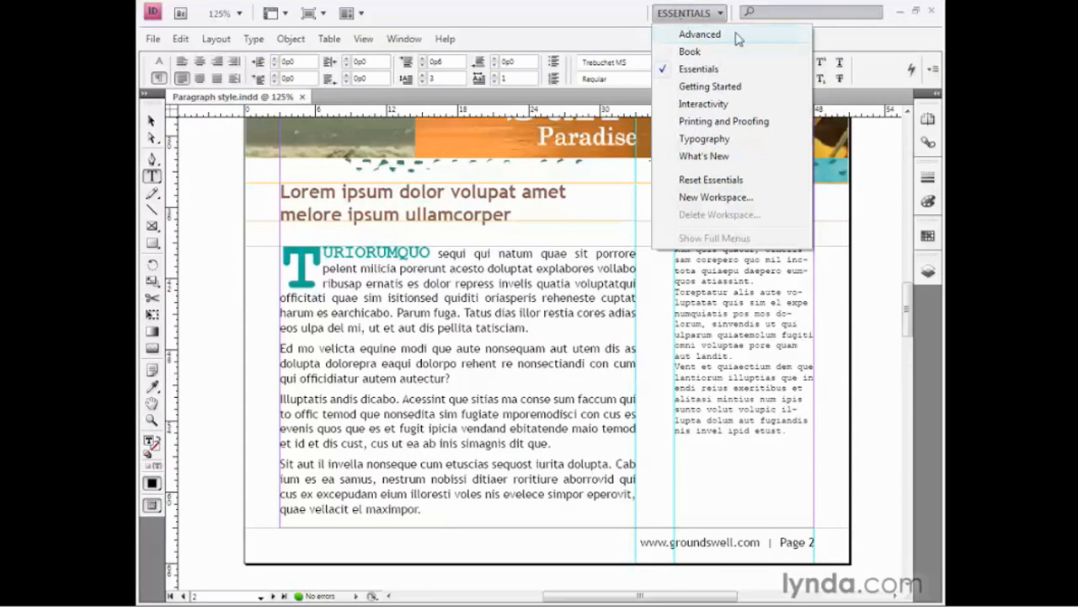
mouse_move(750, 39)
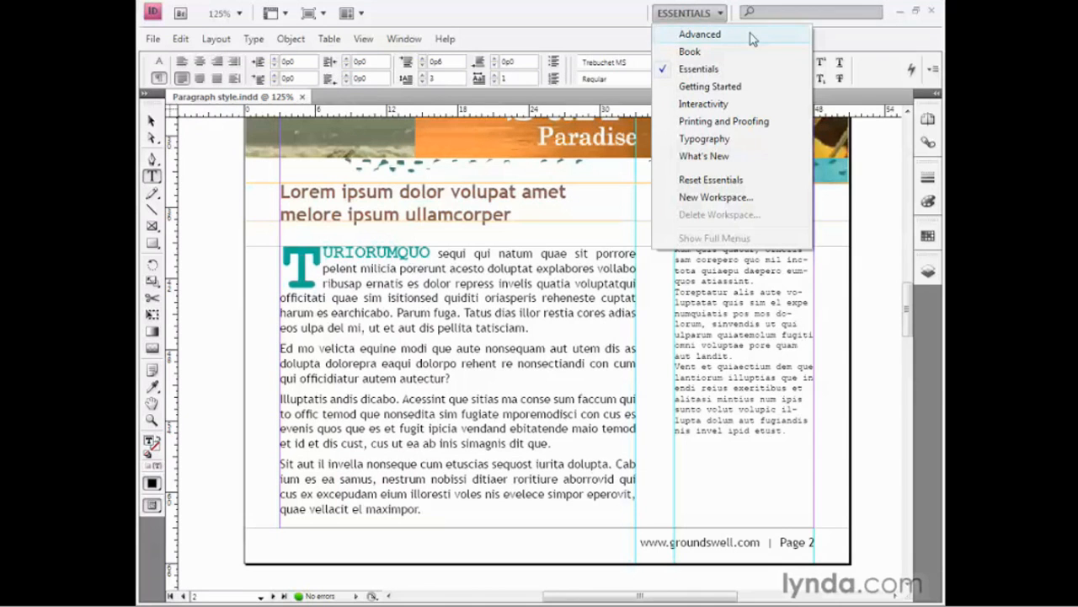
left_click(700, 34)
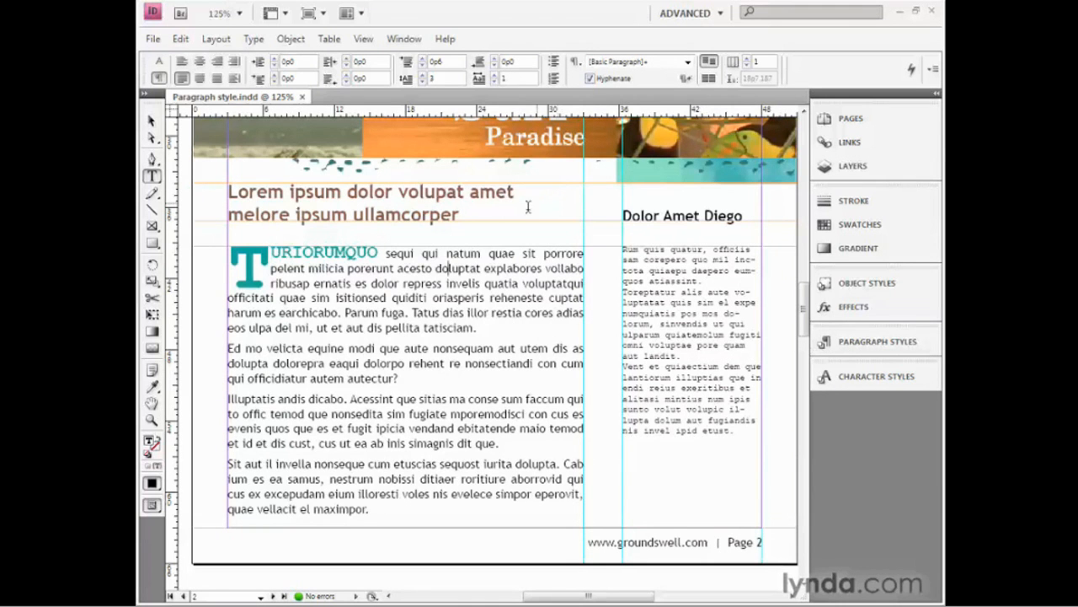
left_click(253, 39)
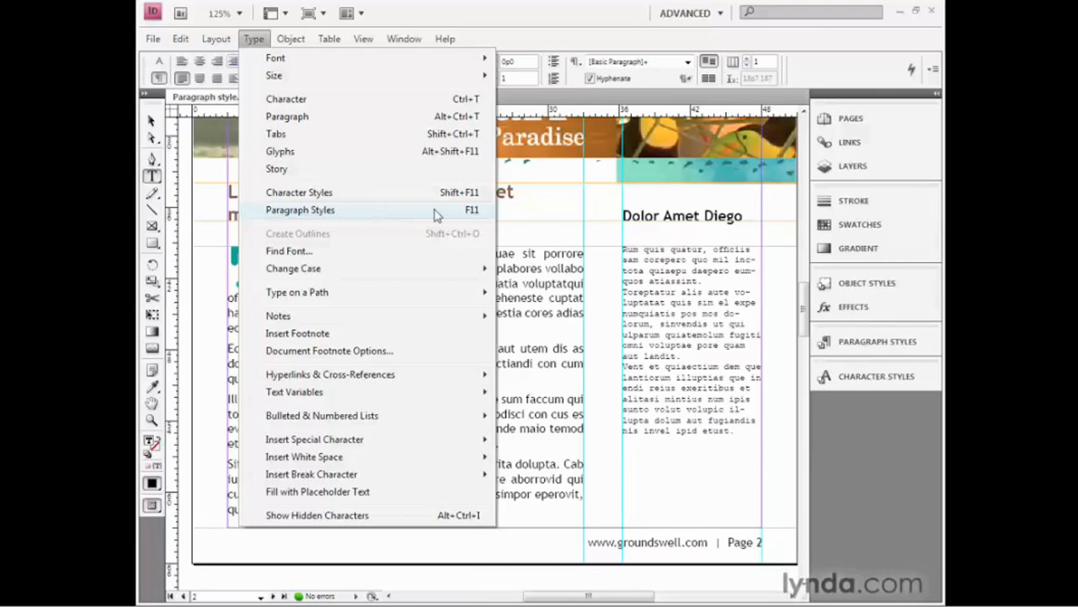
mouse_move(438, 218)
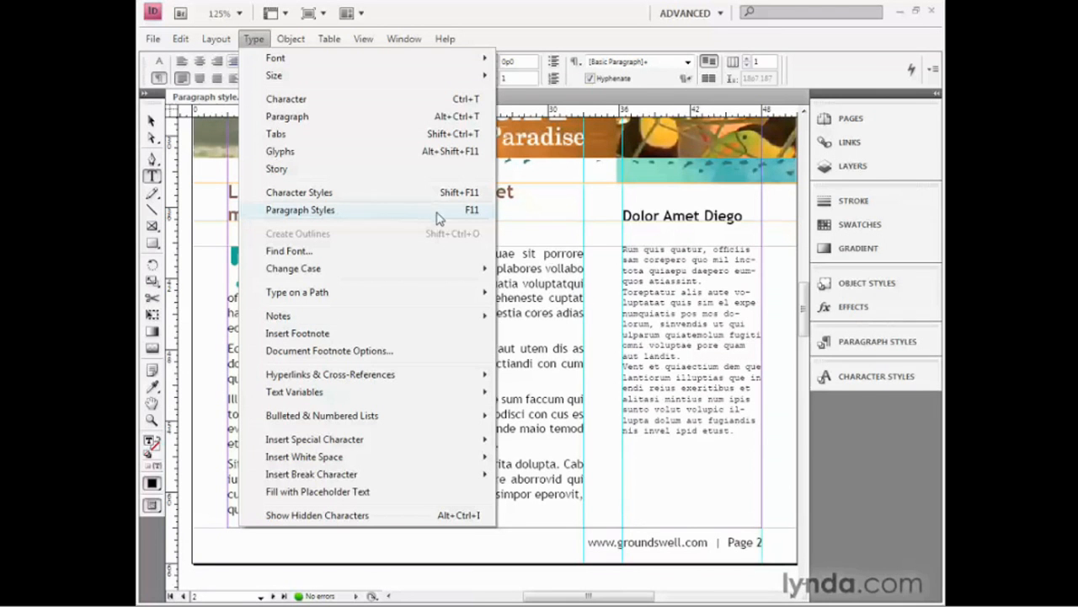
left_click(300, 209)
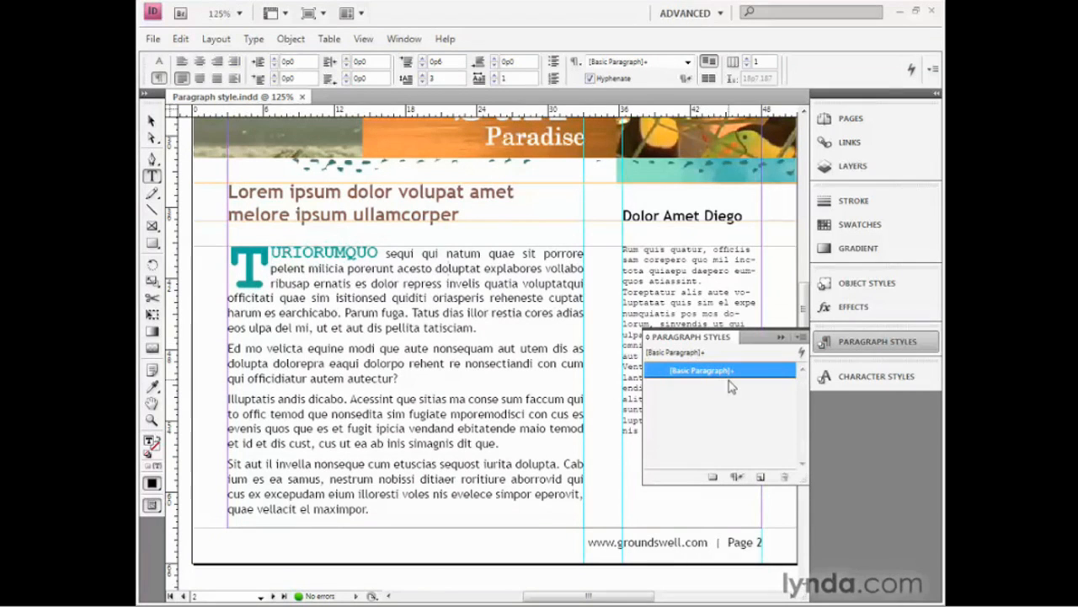
mouse_move(706, 397)
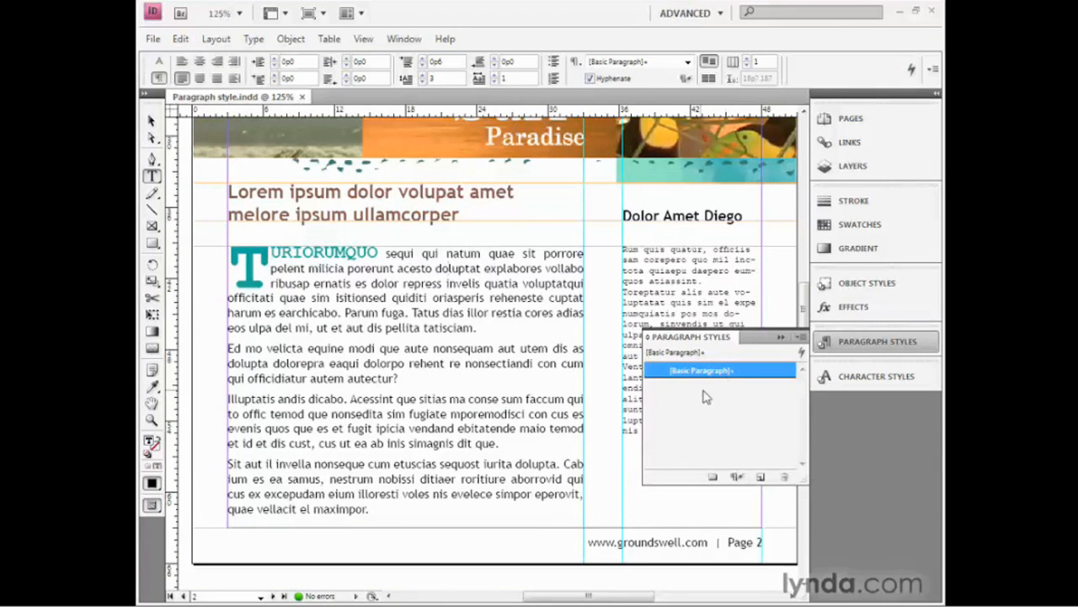
mouse_move(728, 400)
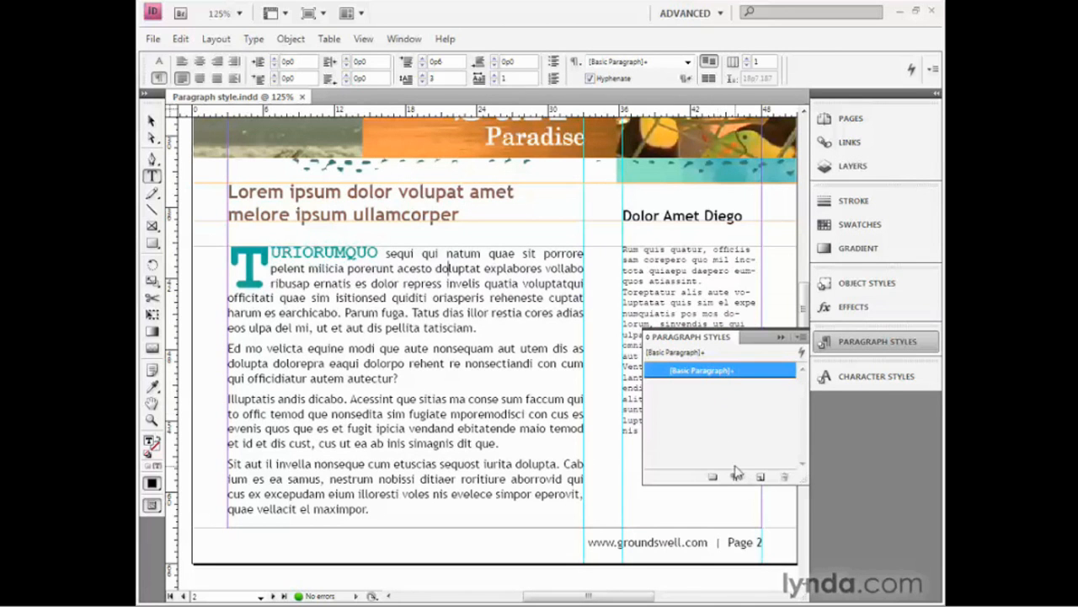
mouse_move(759, 477)
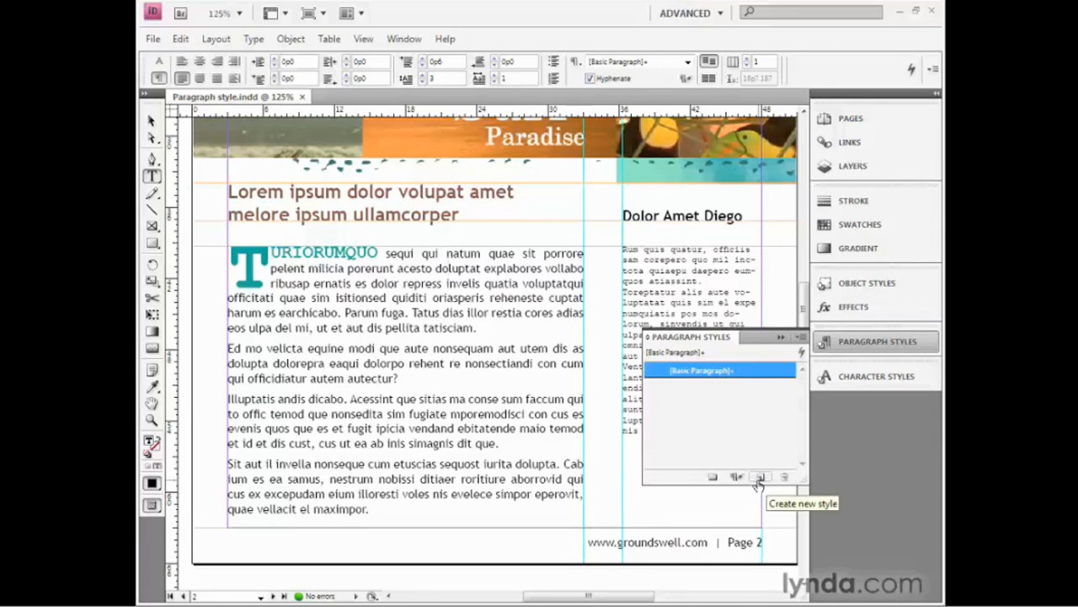
left_click(758, 476)
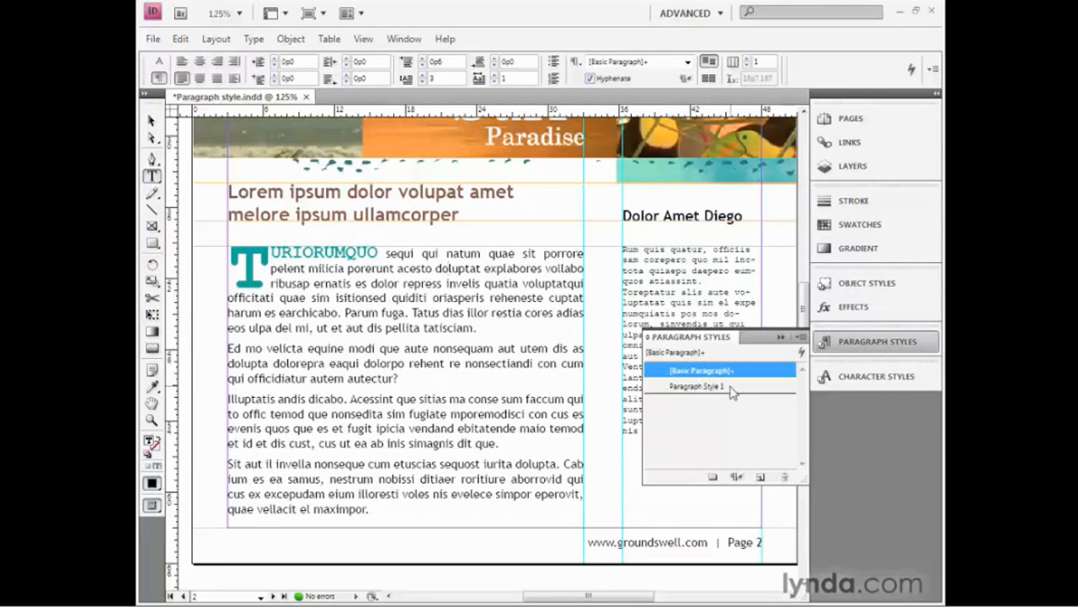
mouse_move(724, 396)
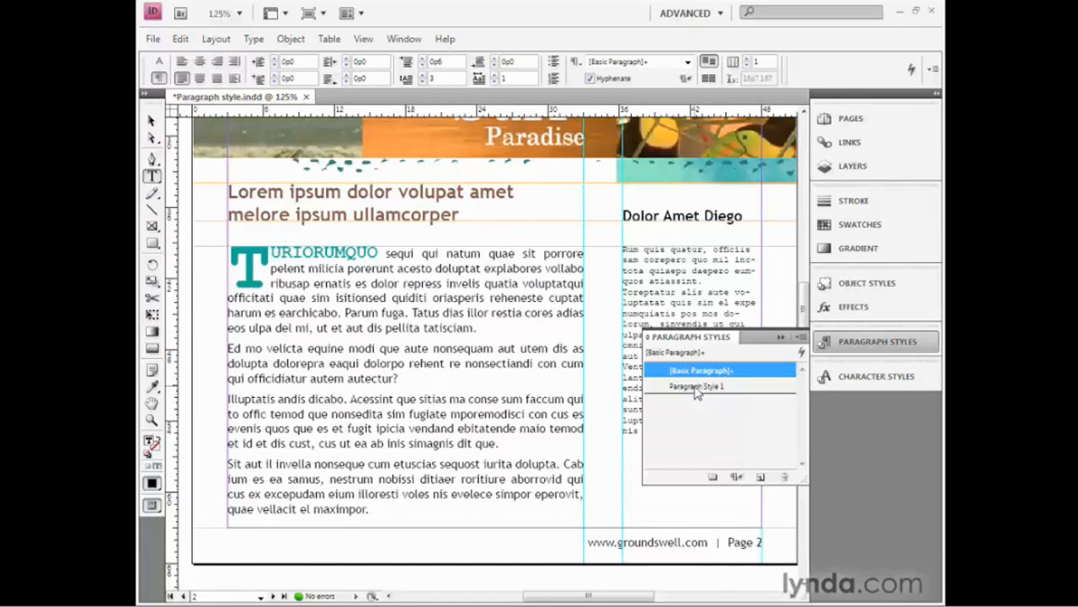
mouse_move(678, 396)
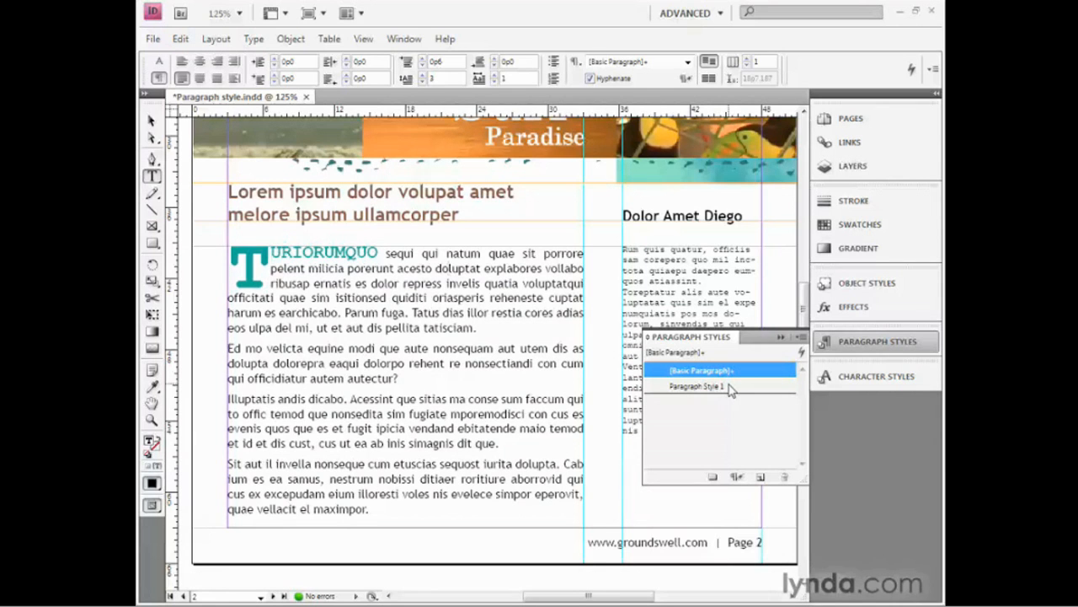
mouse_move(731, 431)
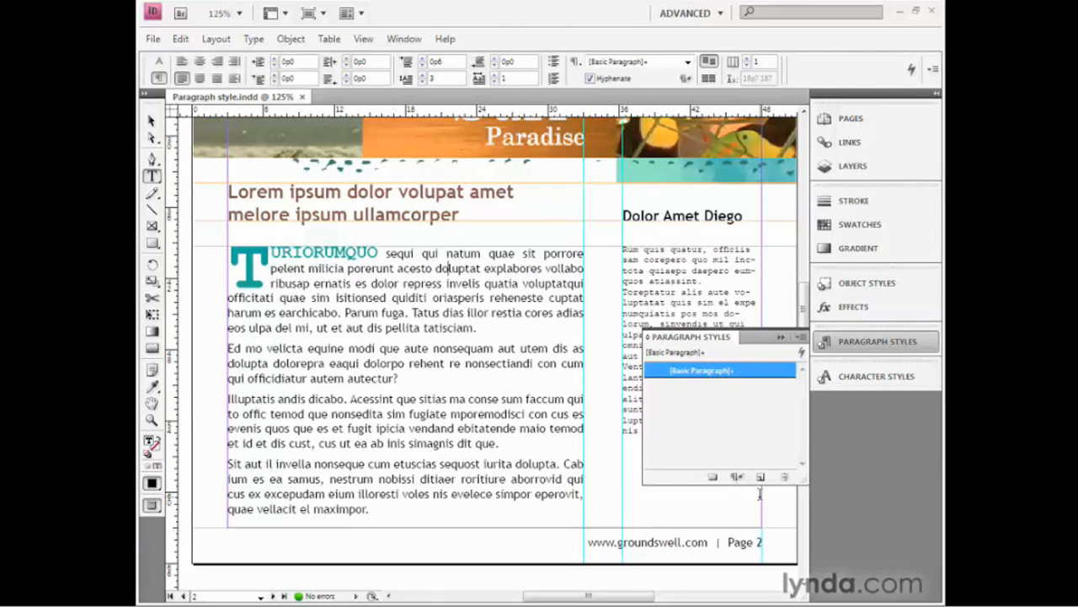
mouse_move(758, 492)
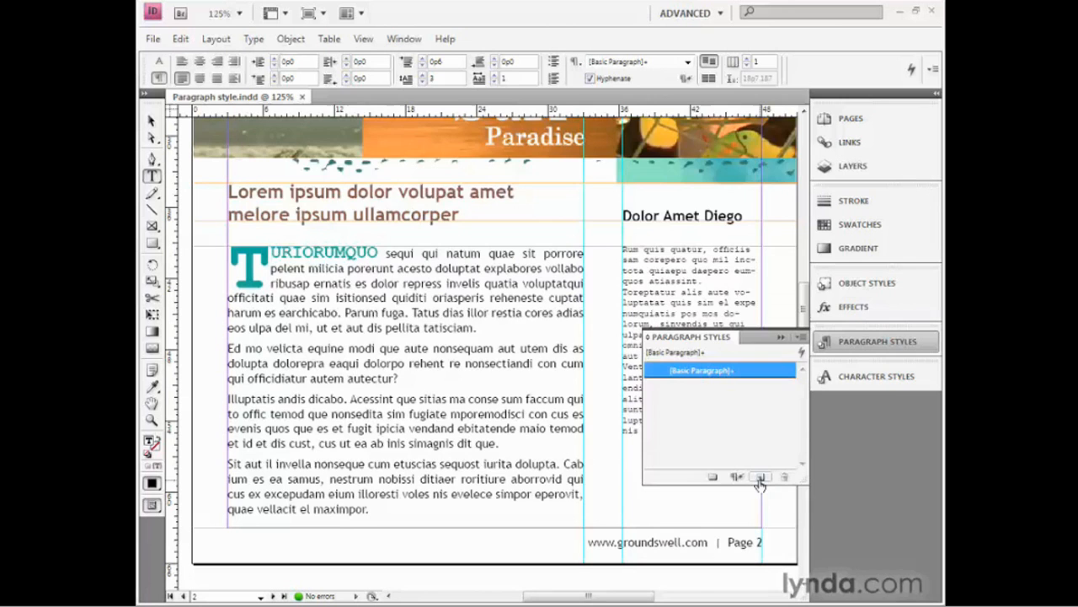
Create a paragraph style named 'Lead paragraph' and select it in the styles list
left_click(759, 477)
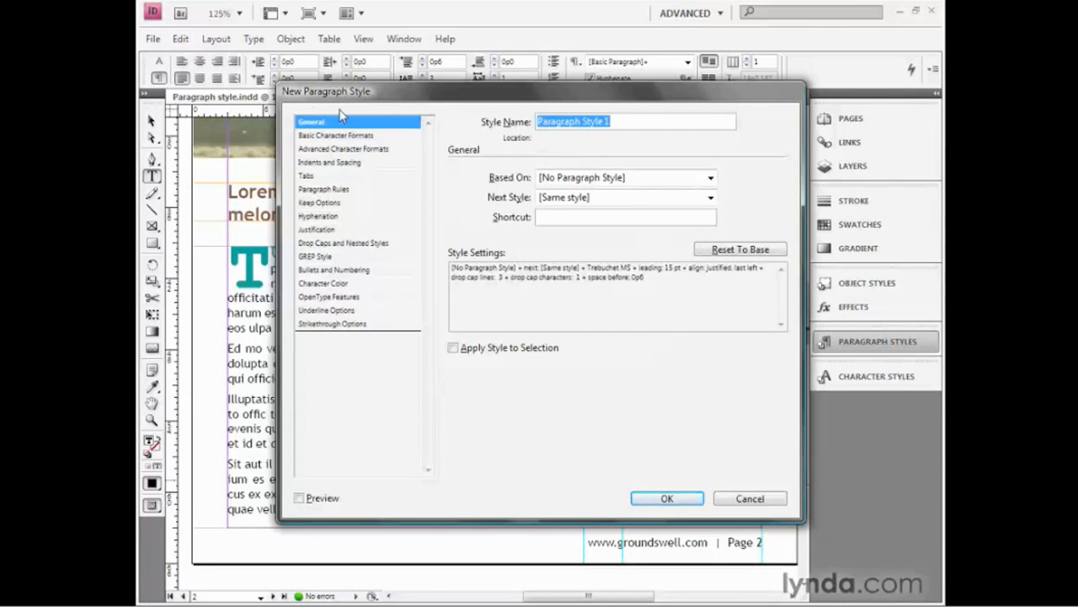
mouse_move(387, 114)
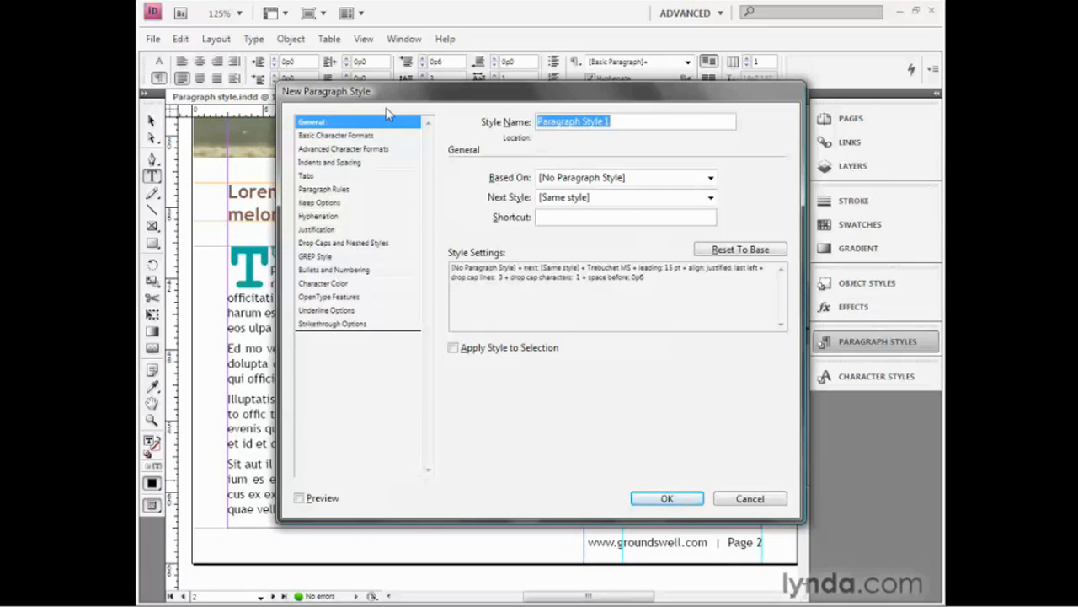
type("Lead paragraph")
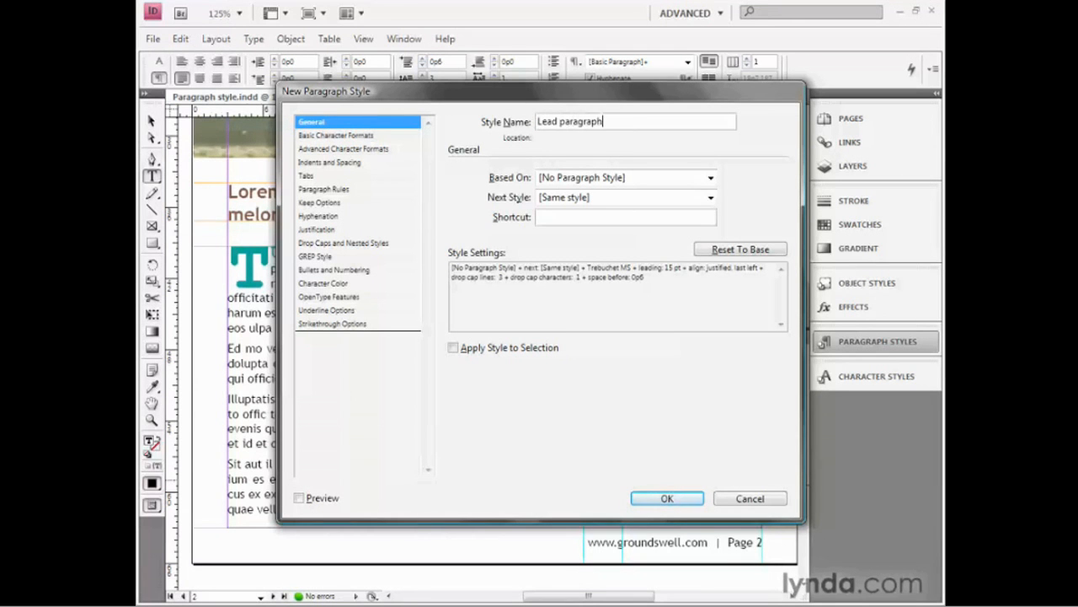
mouse_move(667, 498)
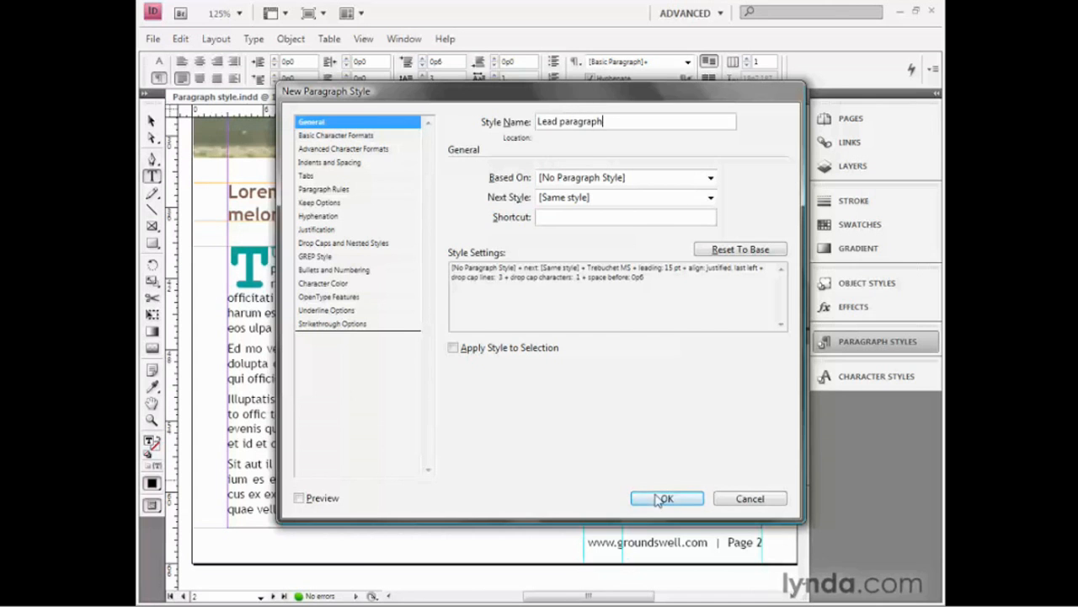
left_click(667, 499)
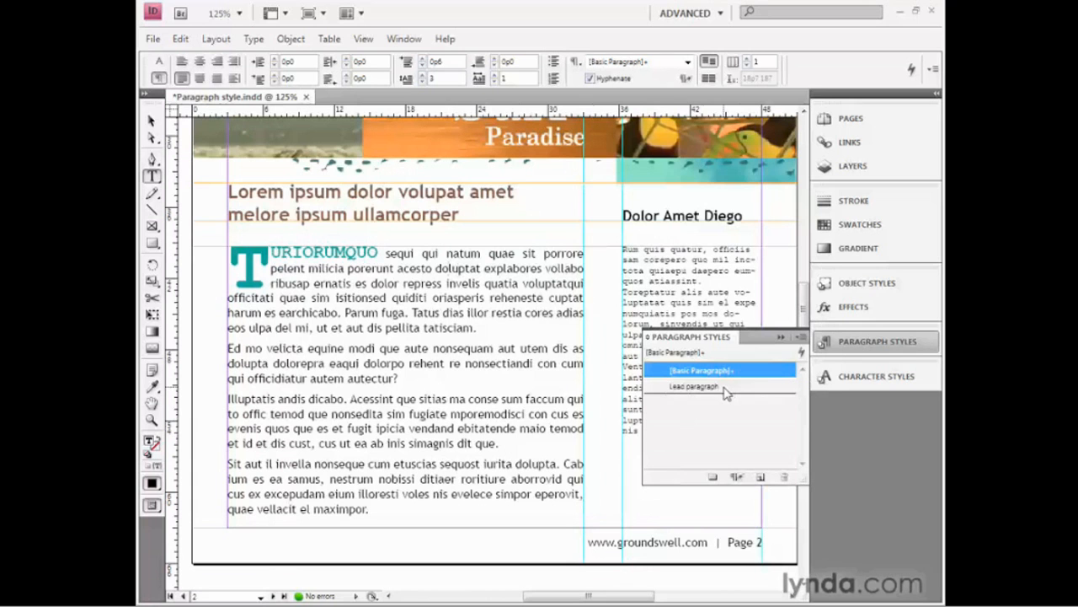
left_click(695, 386)
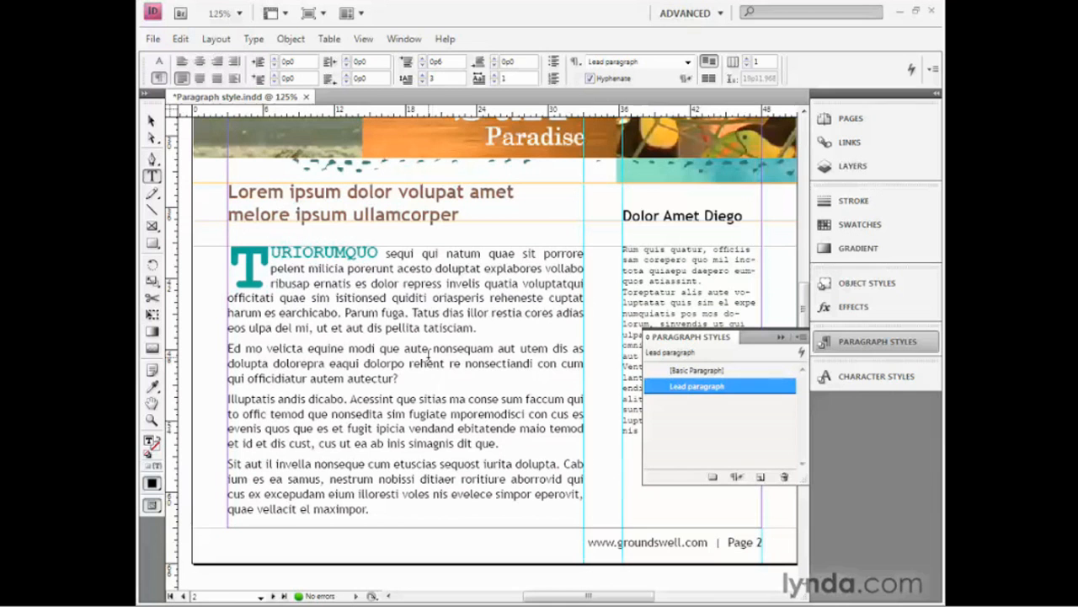
Apply the Lead paragraph style to the selected body paragraphs, giving each a drop cap
left_click(701, 371)
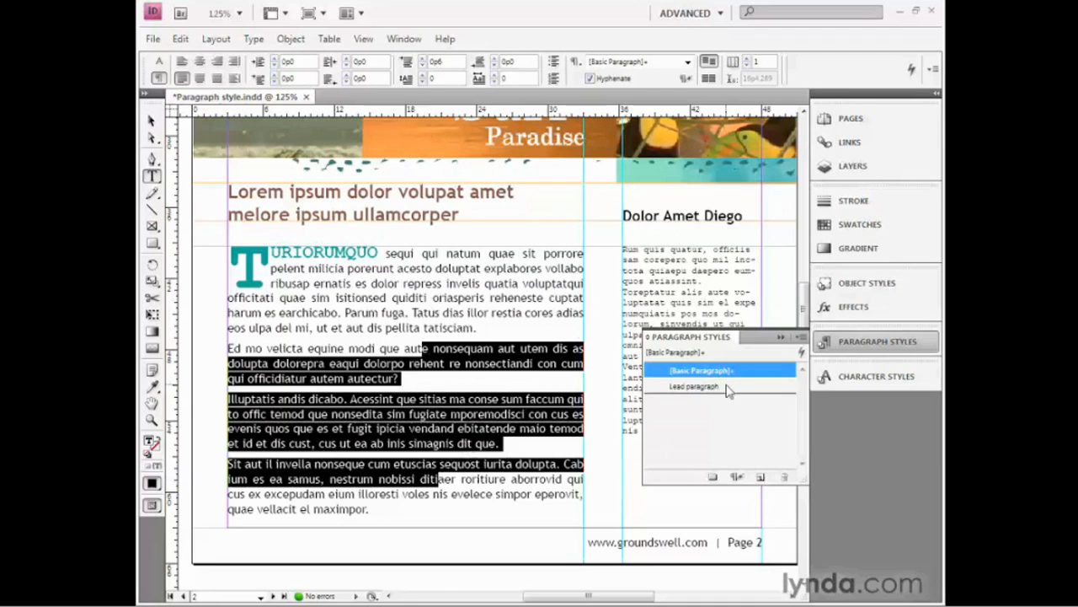
left_click(696, 386)
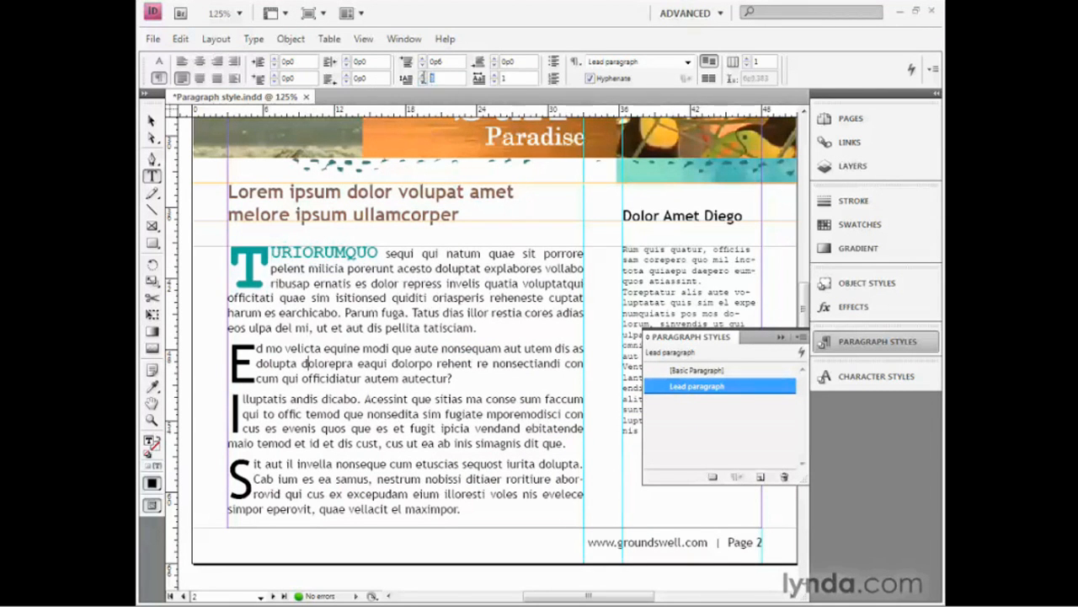
mouse_move(408, 79)
type("0")
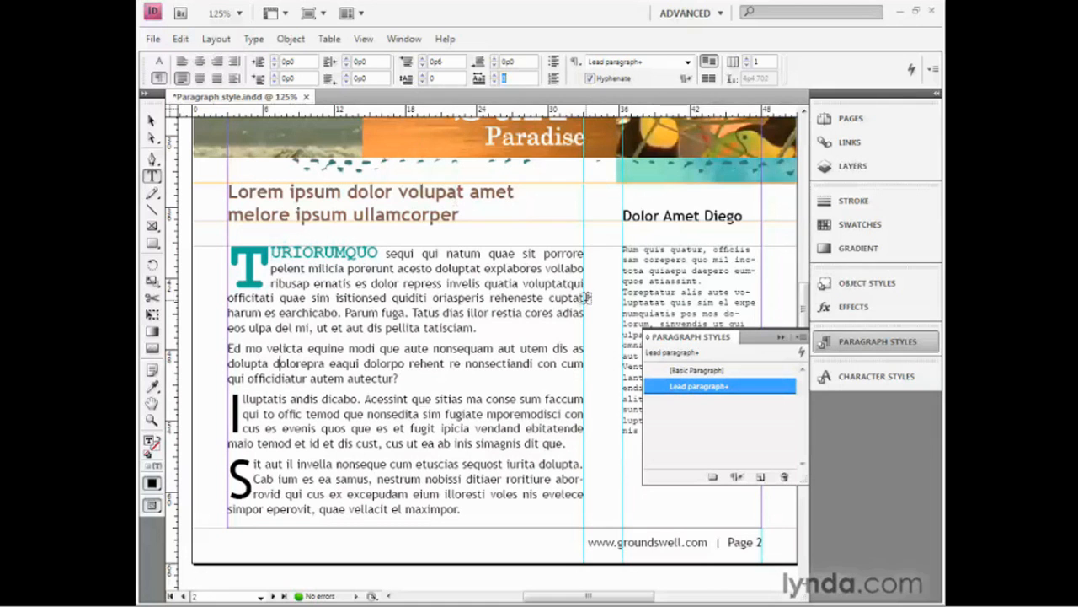
mouse_move(670, 396)
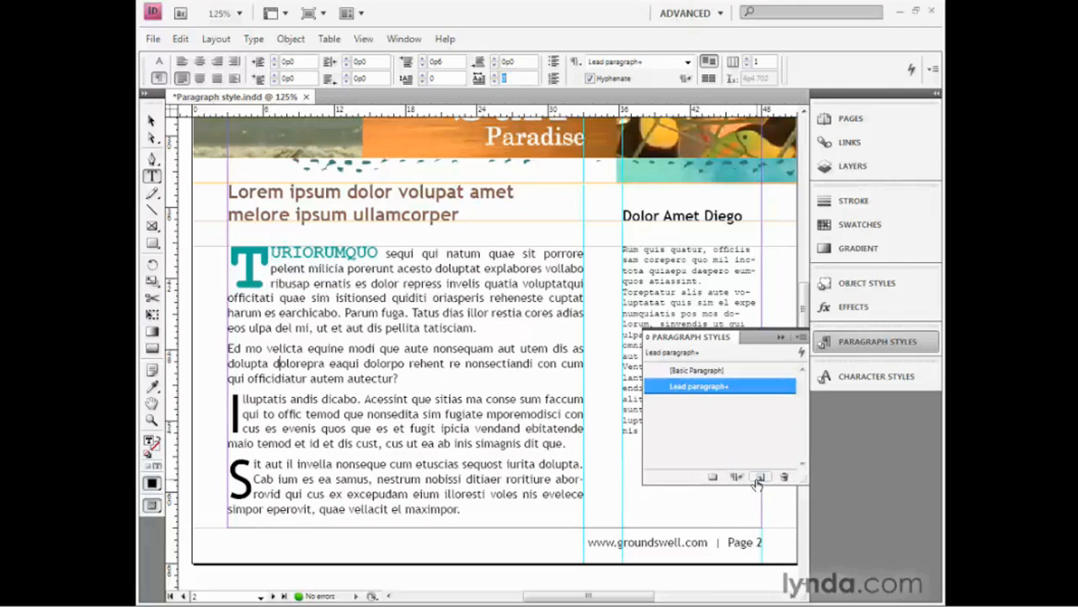
Create a 'Body copy' style based on Lead paragraph with Apply Style to Selection ticked
left_click(759, 477)
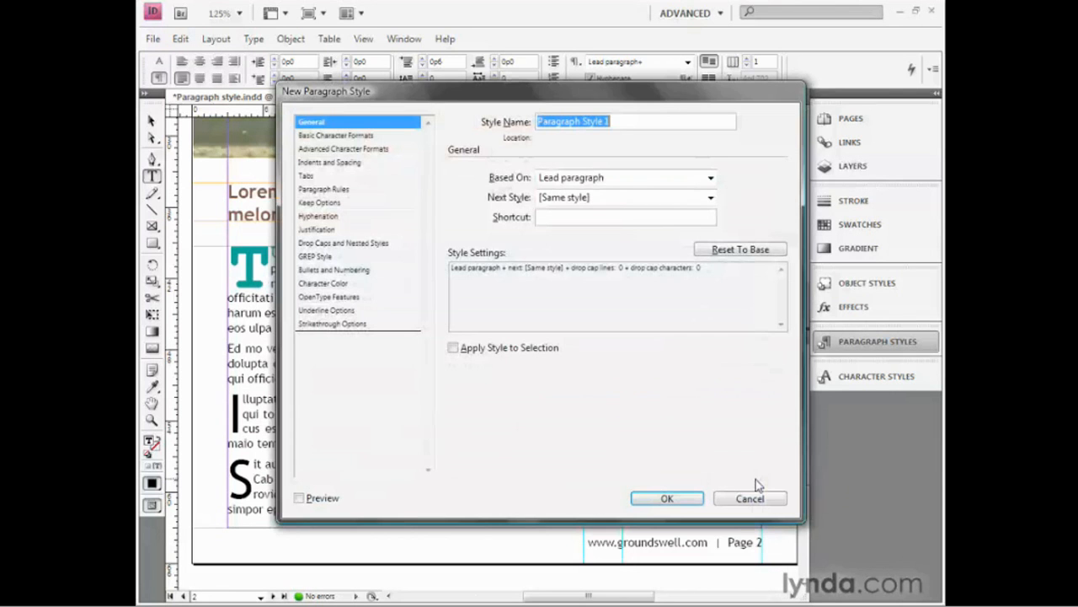
mouse_move(610, 350)
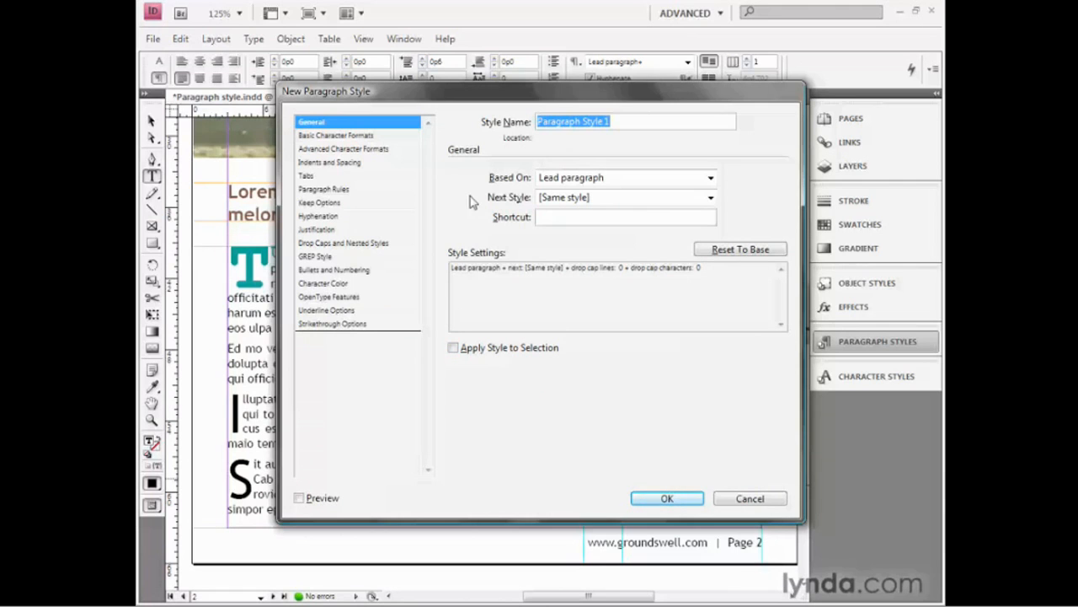
type("Body cop")
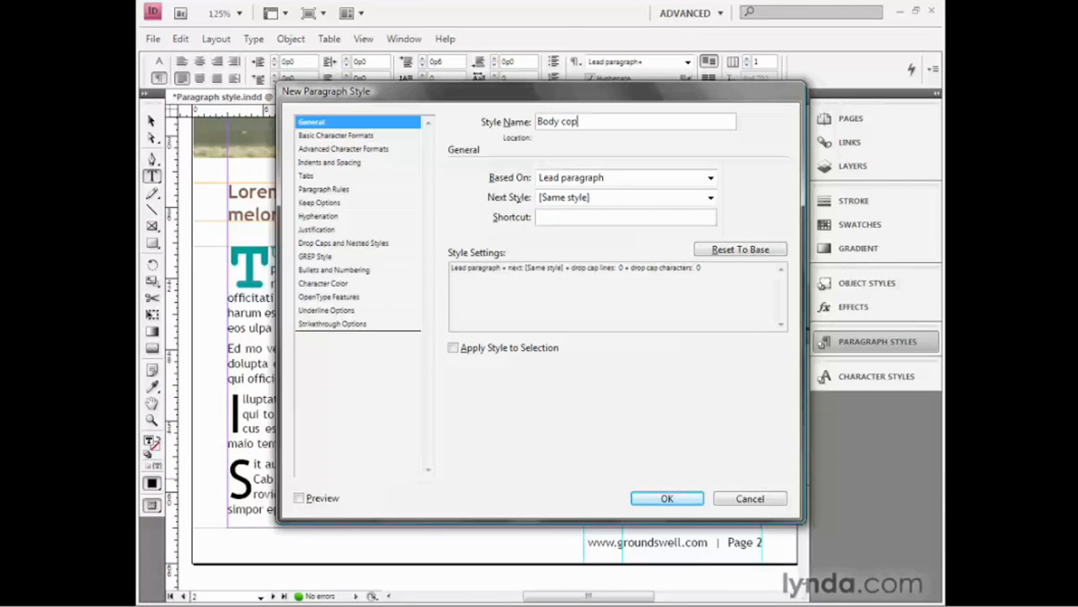
type("y")
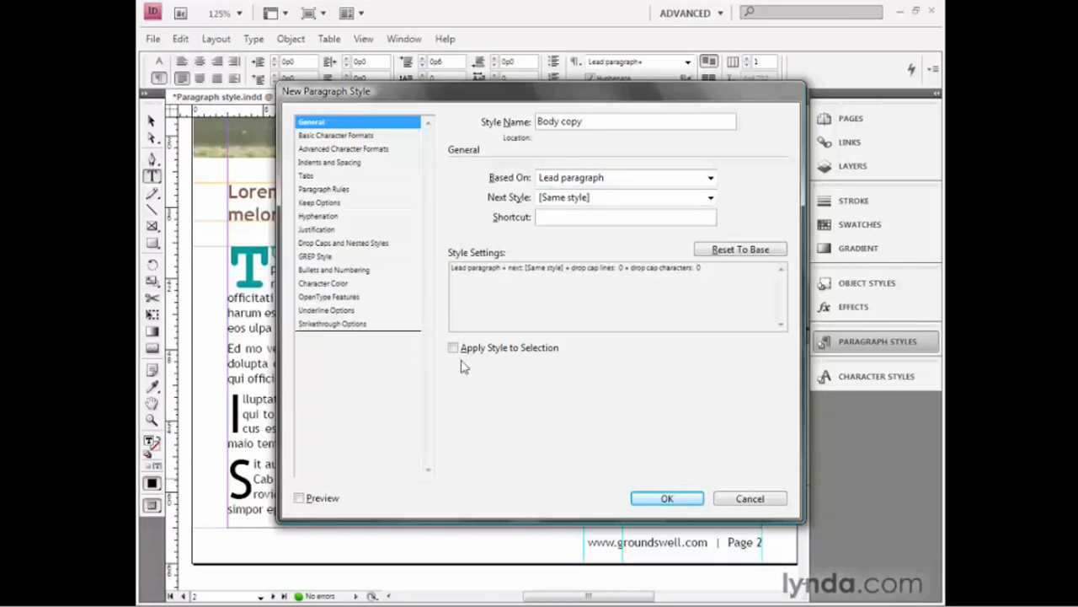
left_click(454, 347)
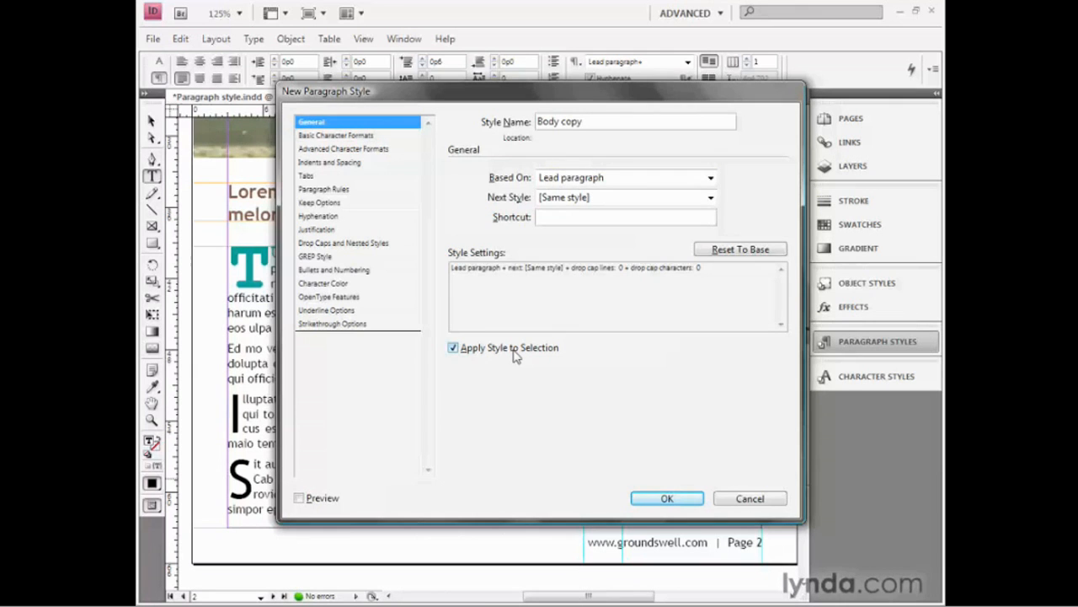
left_click(667, 499)
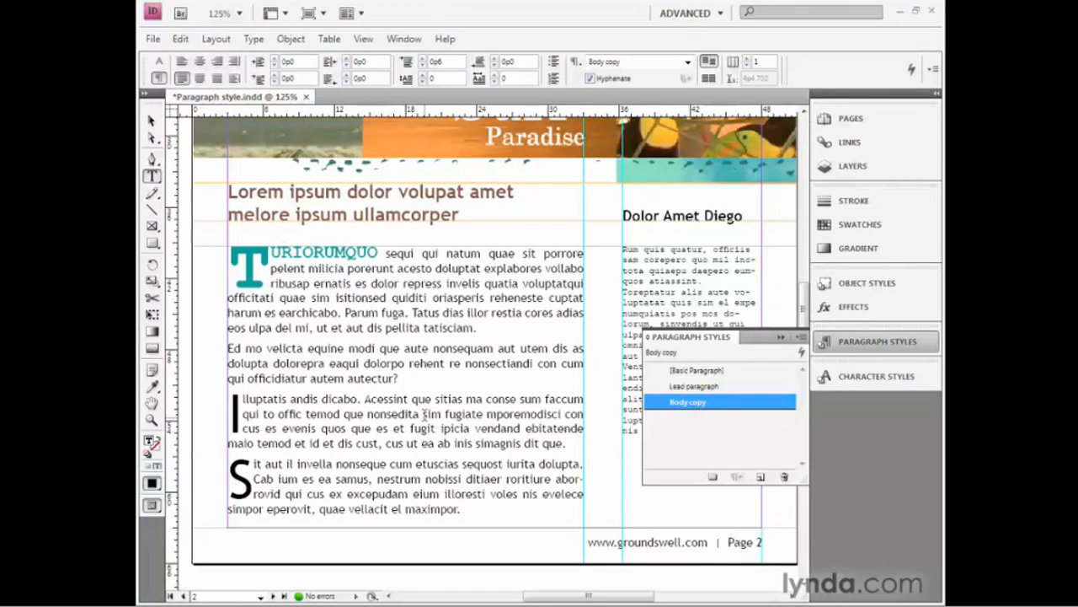
Select the styles in the panel while moving to the right column's Courier text
left_click(696, 386)
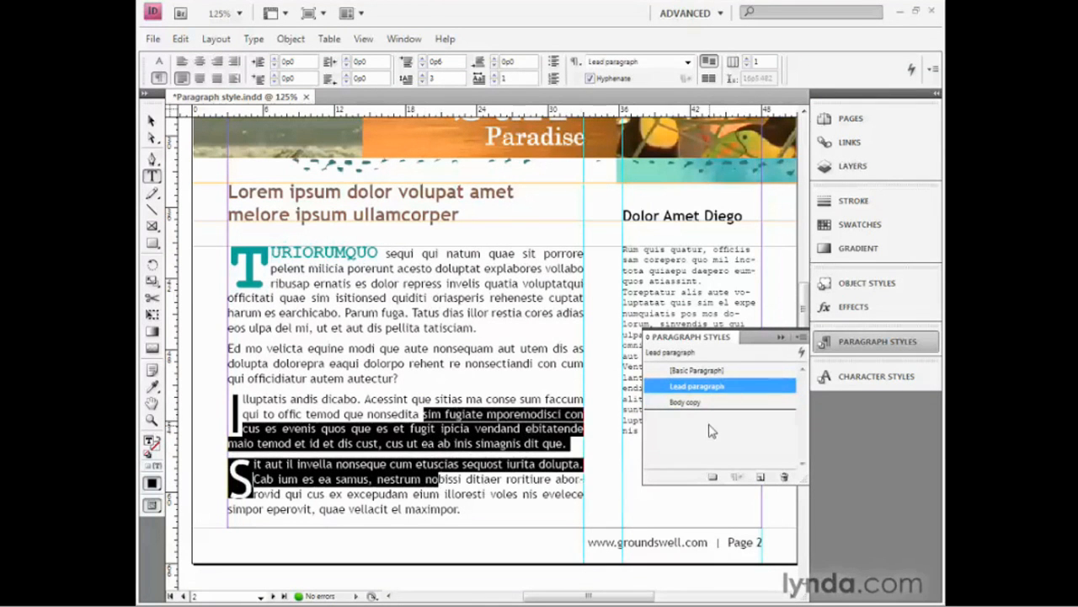
left_click(685, 401)
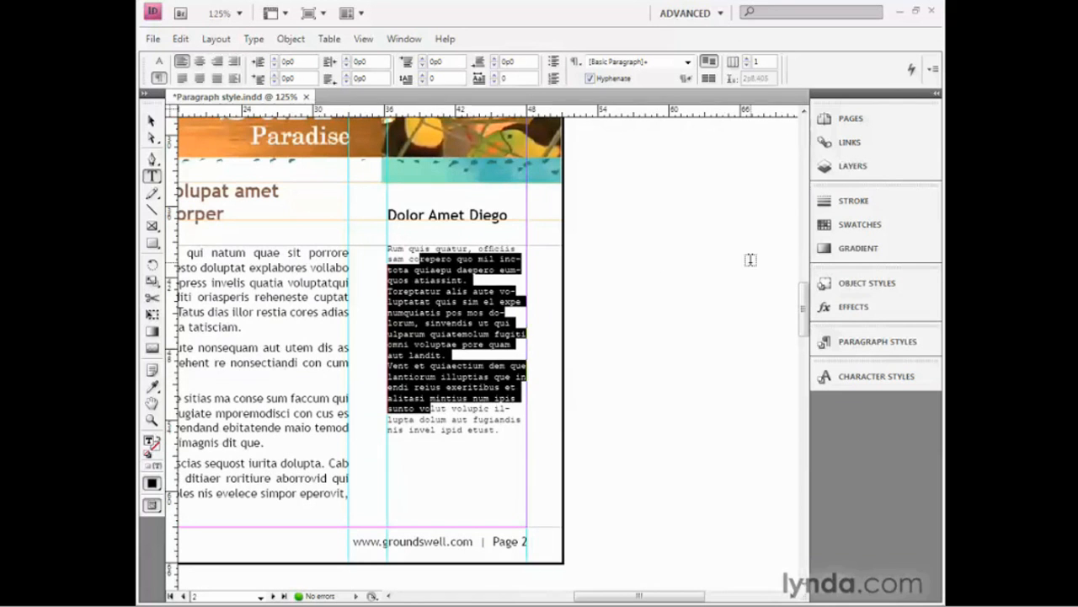
Apply Body copy to the right column's Courier text so it matches the left column
left_click(877, 341)
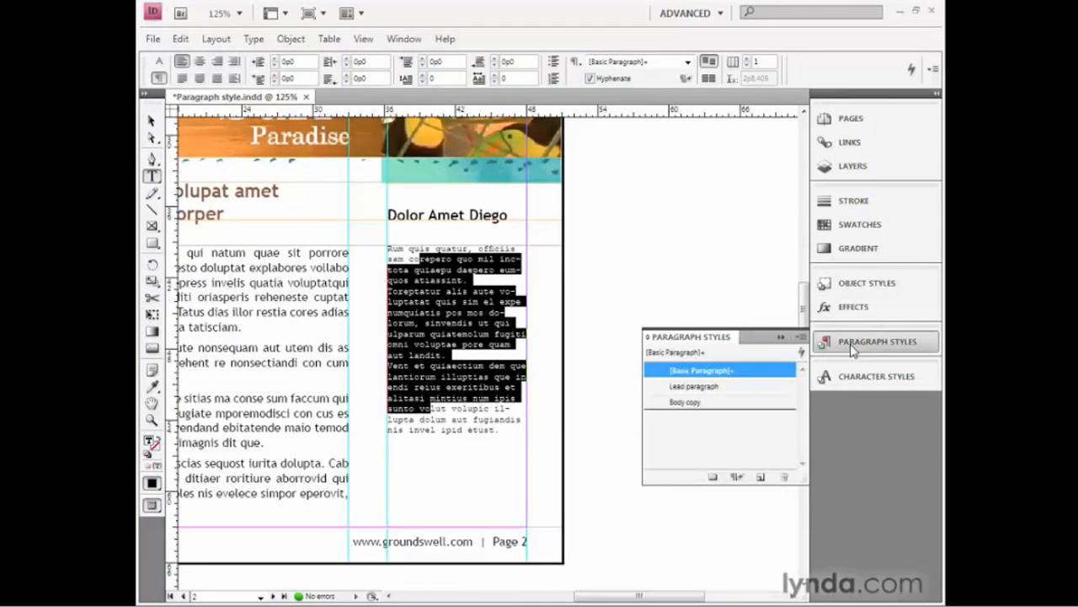
left_click(684, 401)
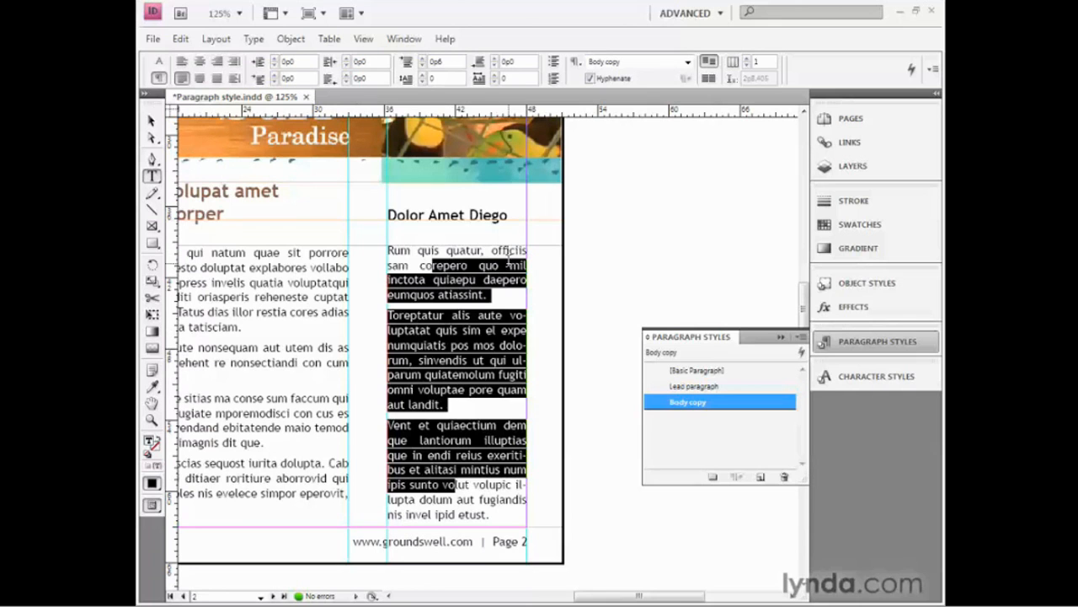
mouse_move(509, 313)
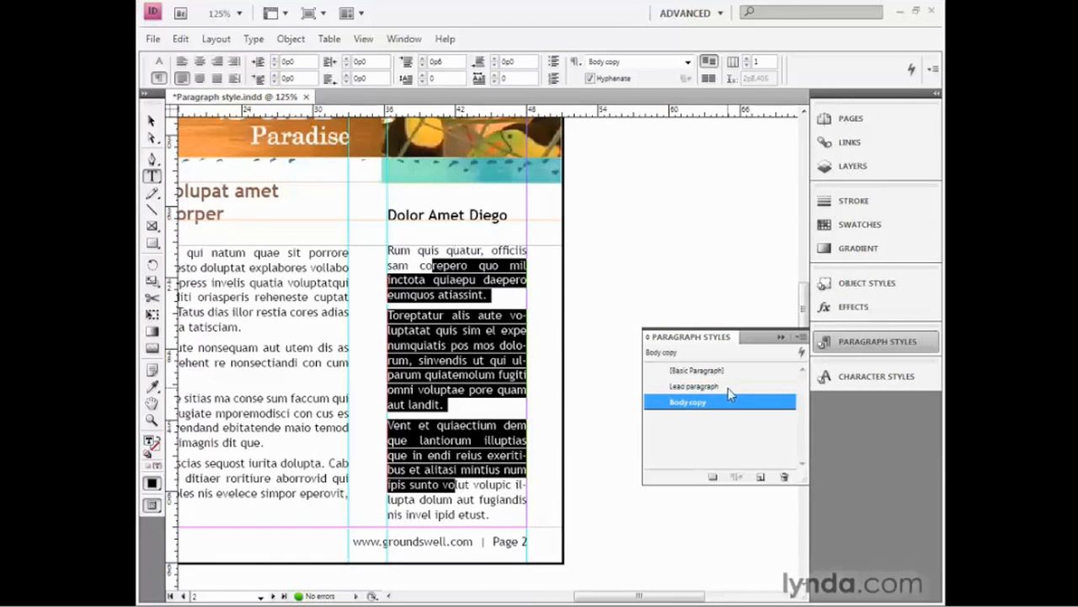
mouse_move(714, 436)
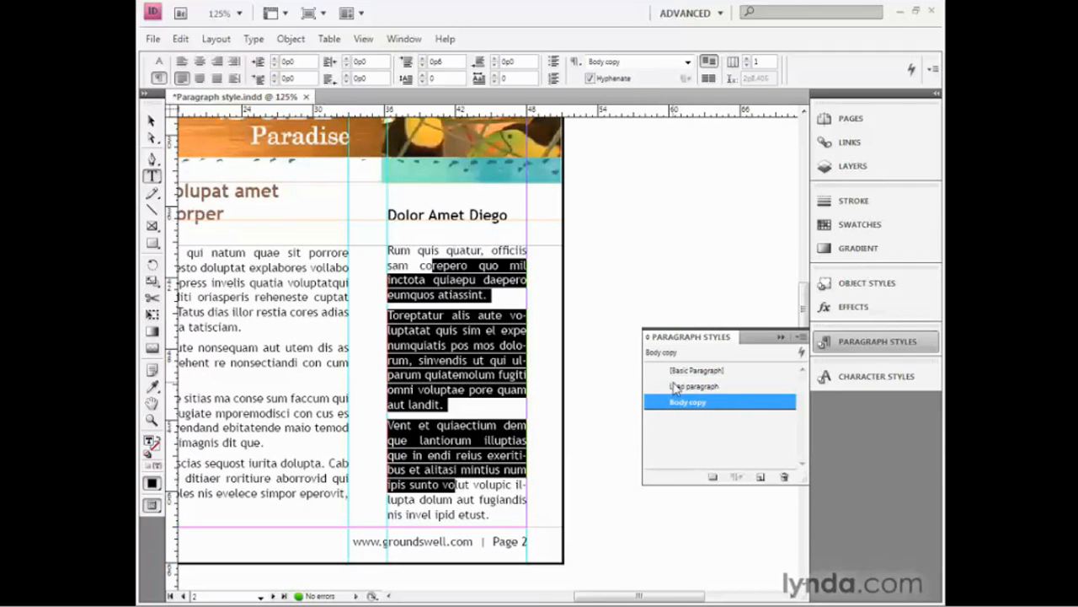
left_click(697, 386)
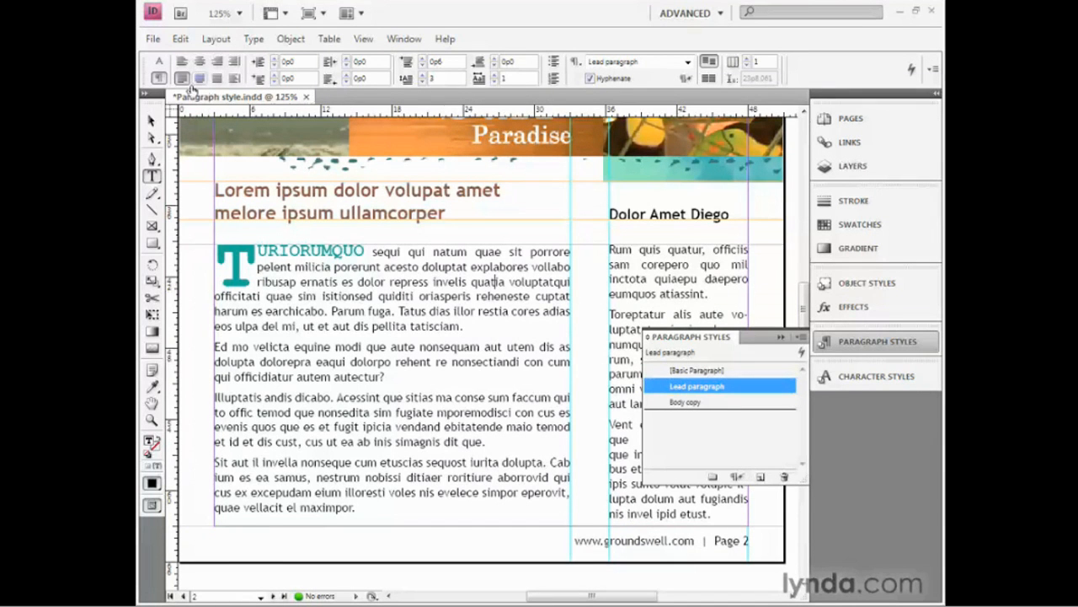
mouse_move(182, 78)
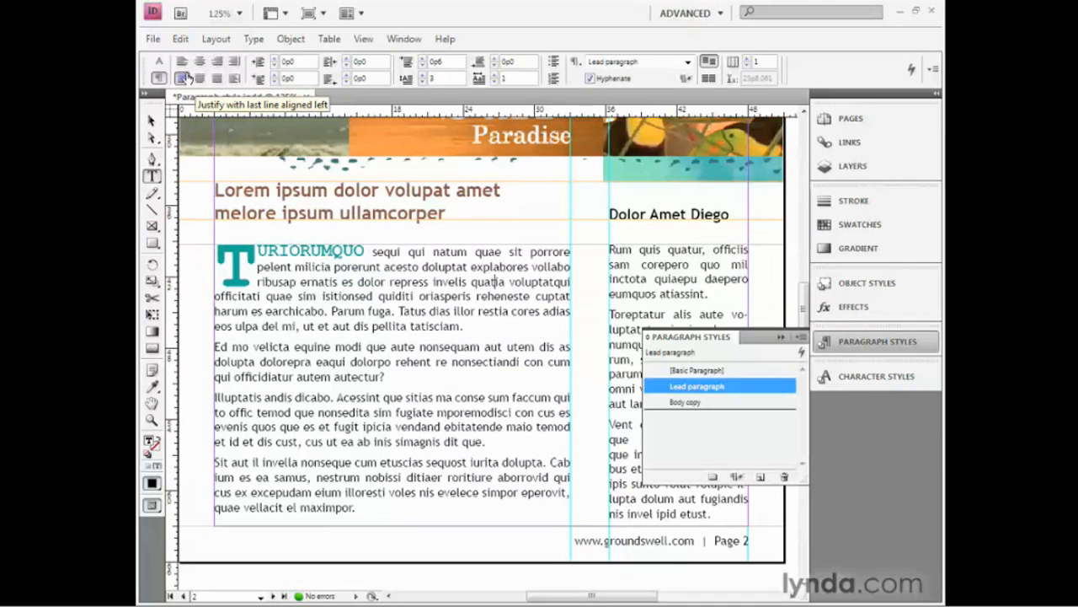
Justify the opening lead paragraph with its last line aligned left
left_click(182, 61)
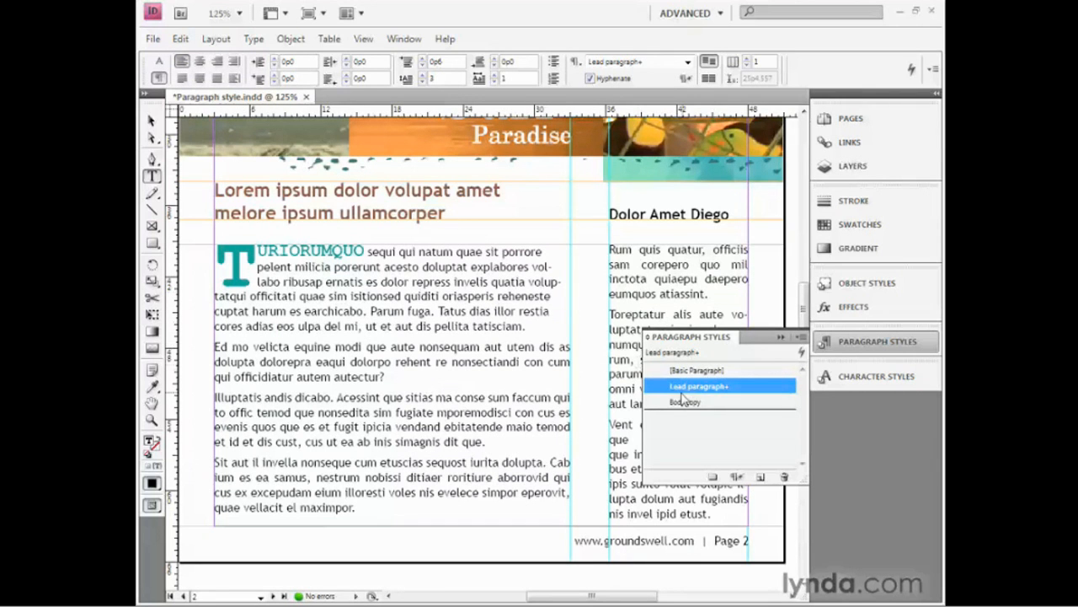
mouse_move(728, 401)
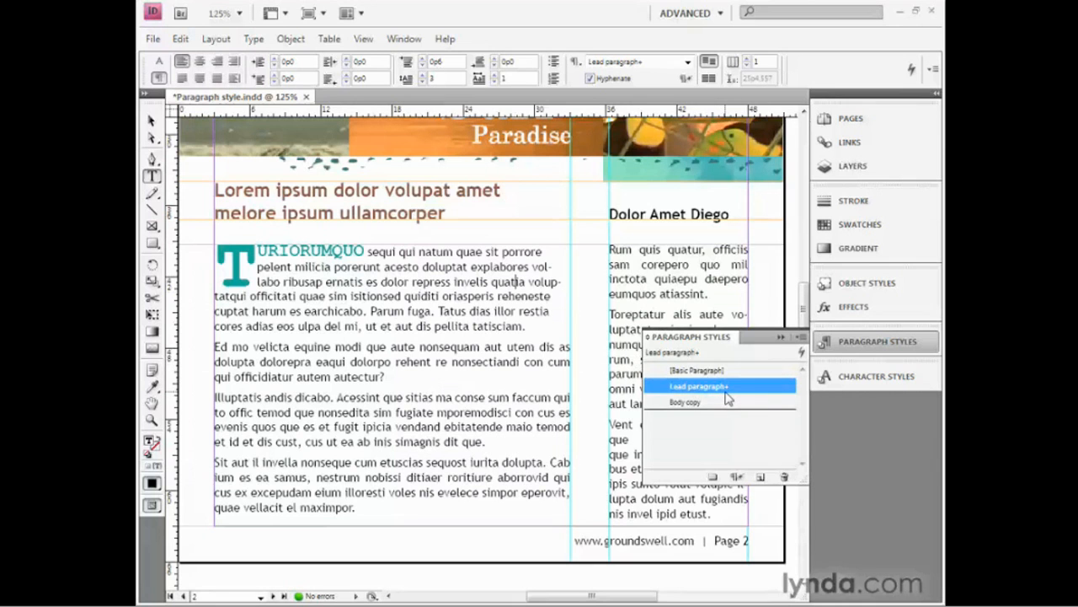
mouse_move(728, 397)
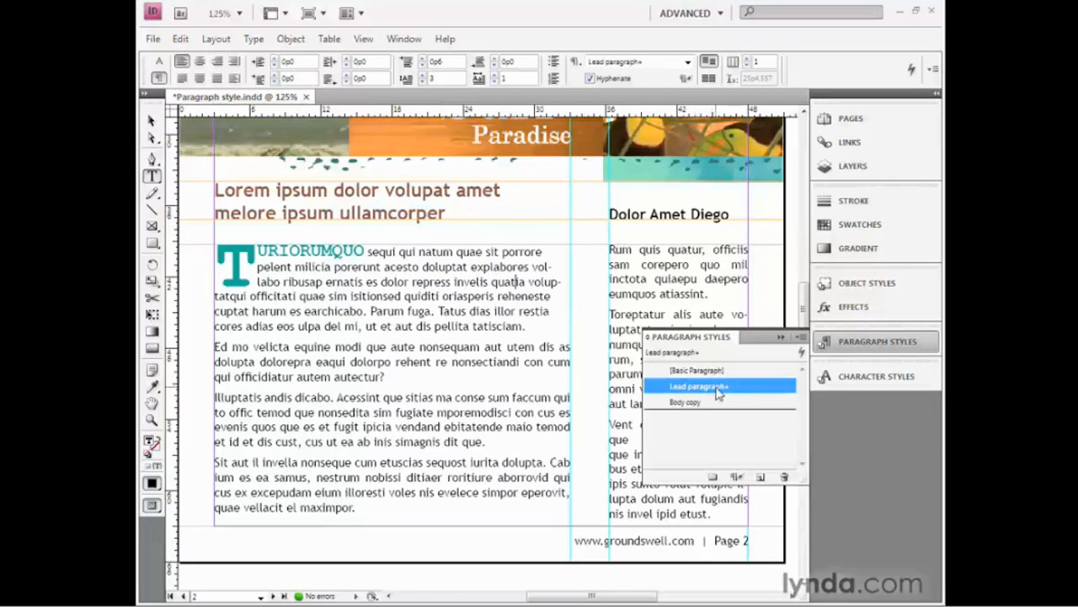
mouse_move(699, 386)
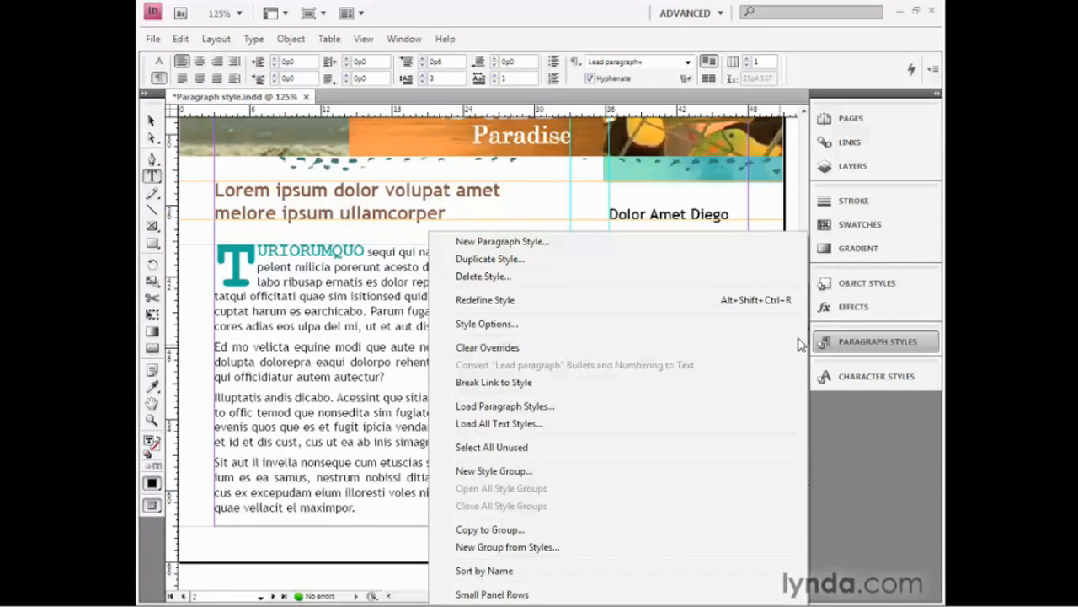
mouse_move(596, 300)
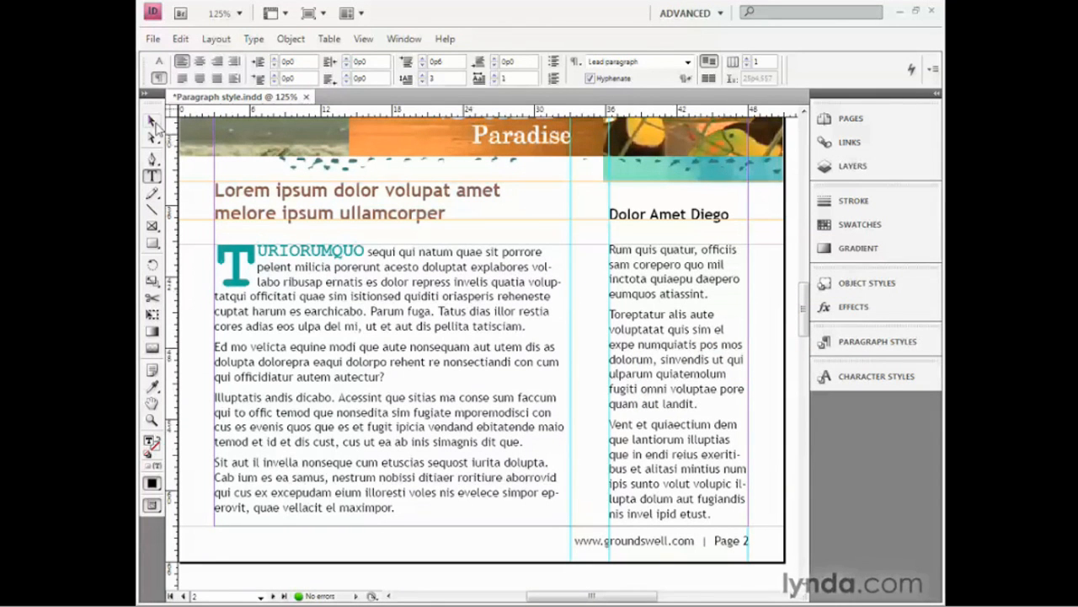
Return to the Selection tool after redefining the Lead paragraph style
left_click(152, 122)
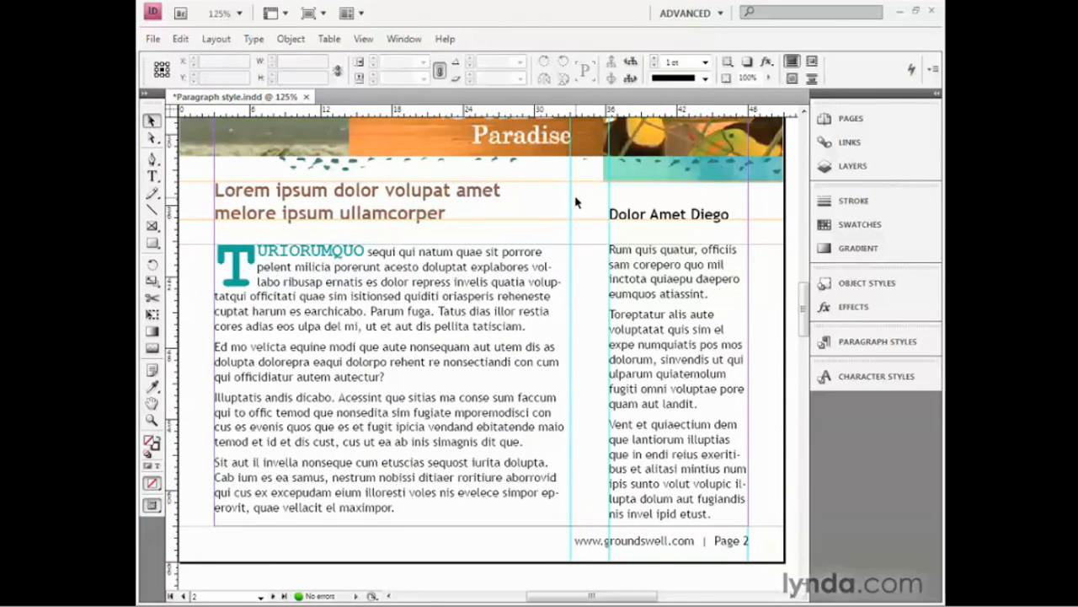